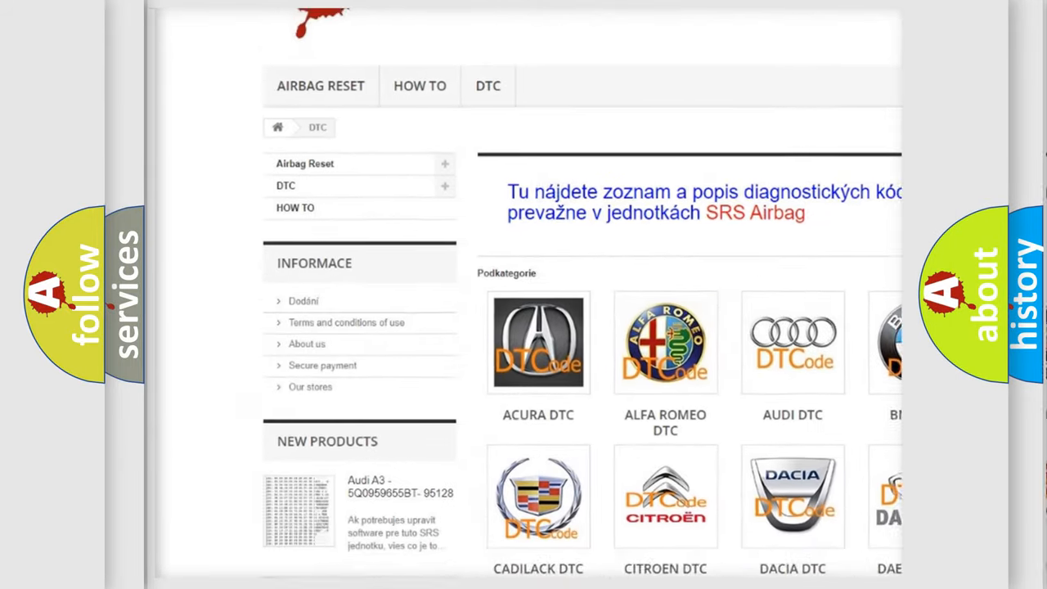
pyautogui.scroll(-3)
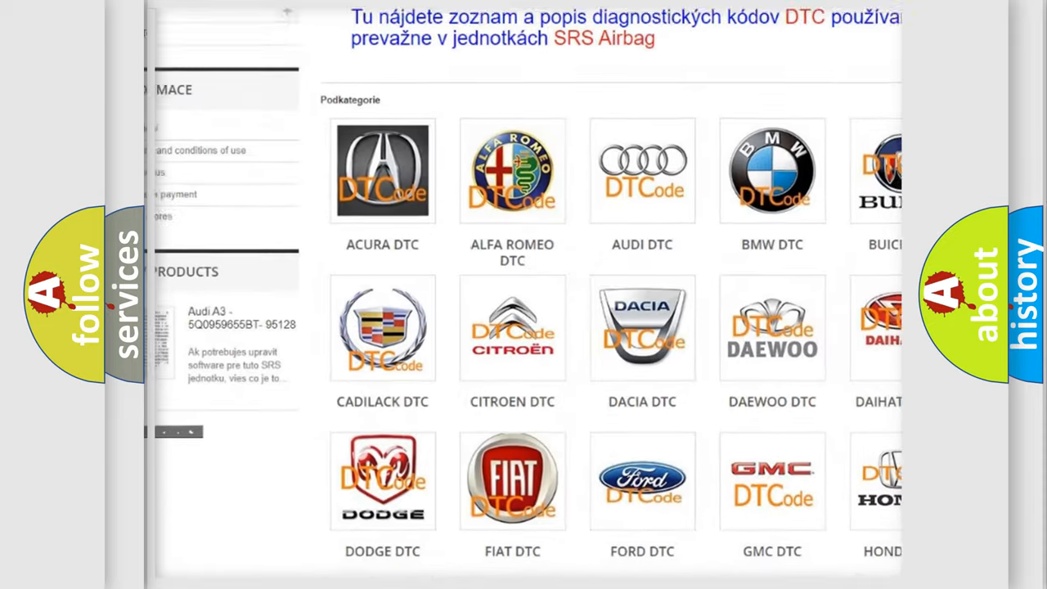
pyautogui.scroll(-3)
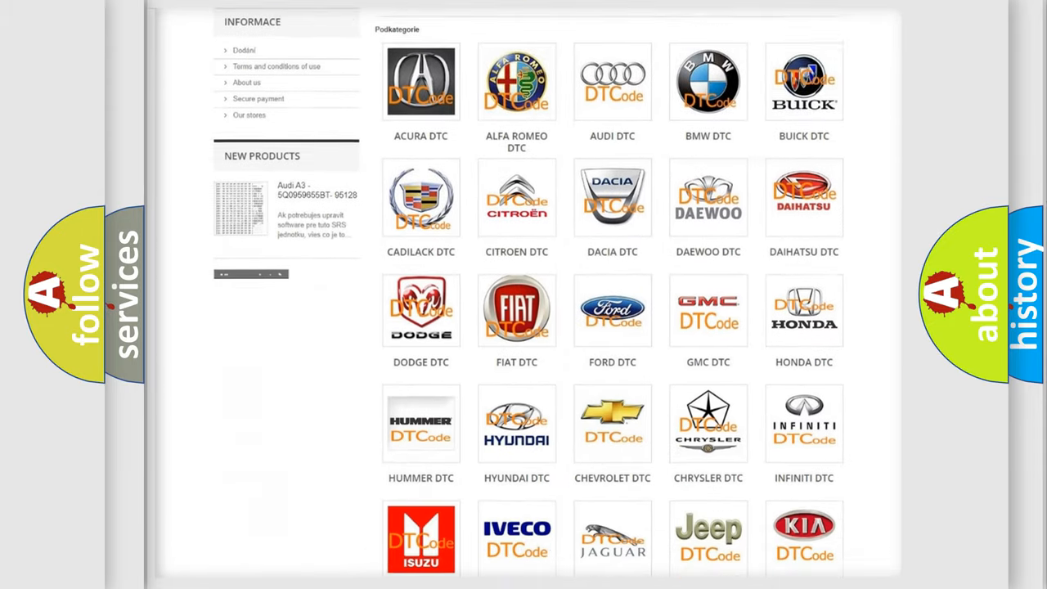
pyautogui.scroll(-3)
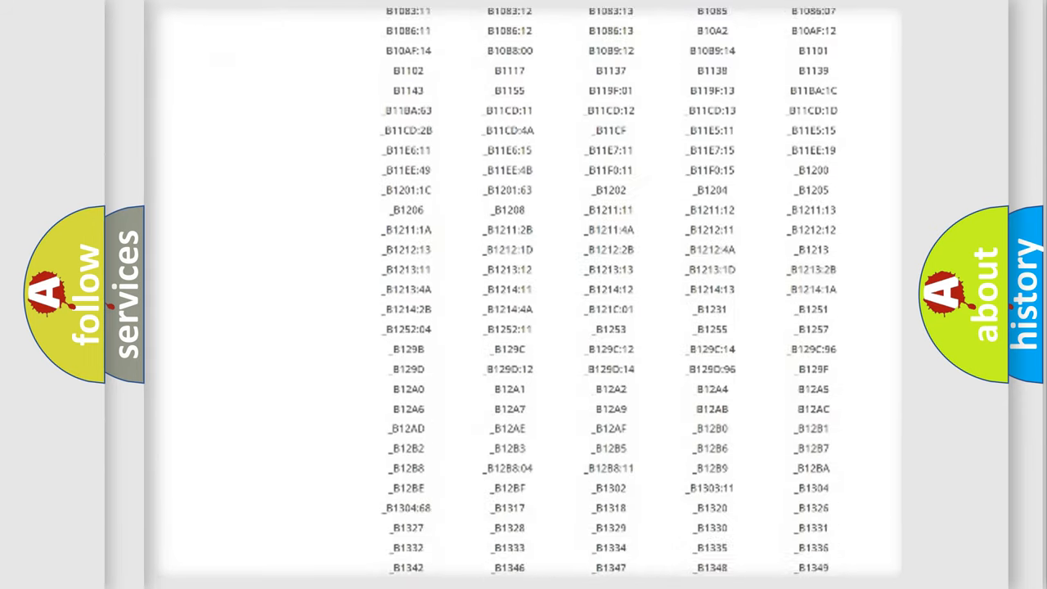
pyautogui.scroll(-3)
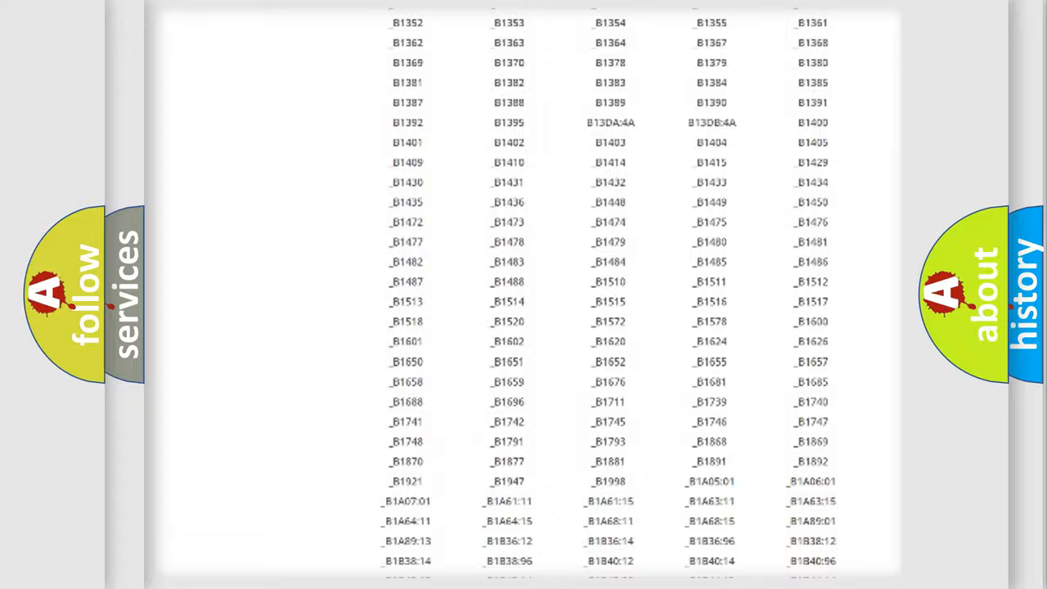